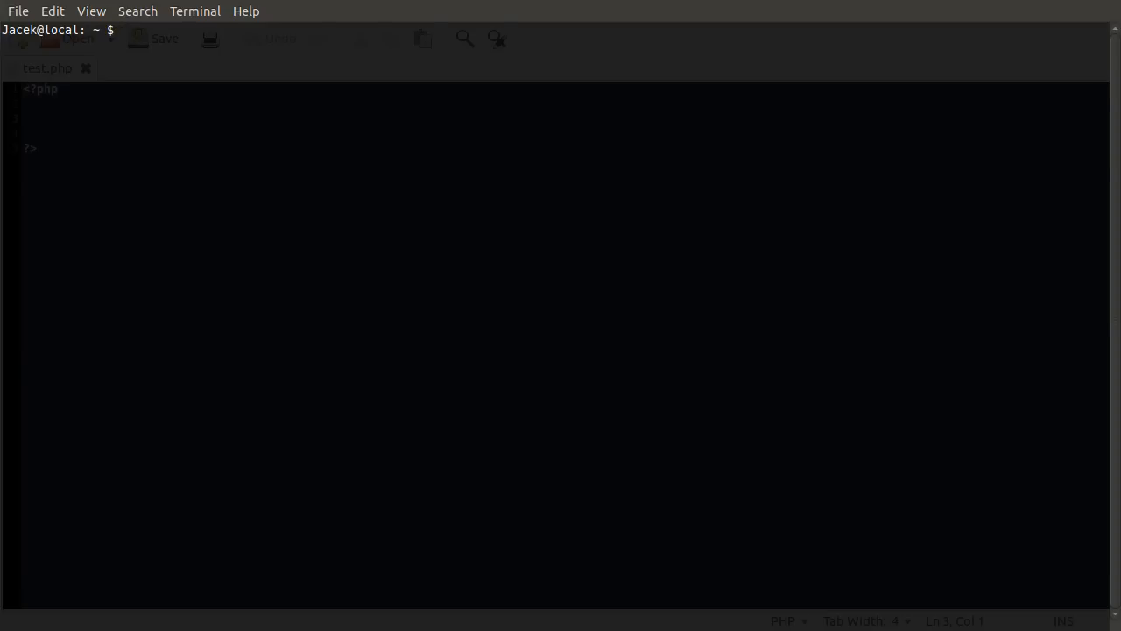
{"action": "mouse_move", "coordinate": [500, 165]}
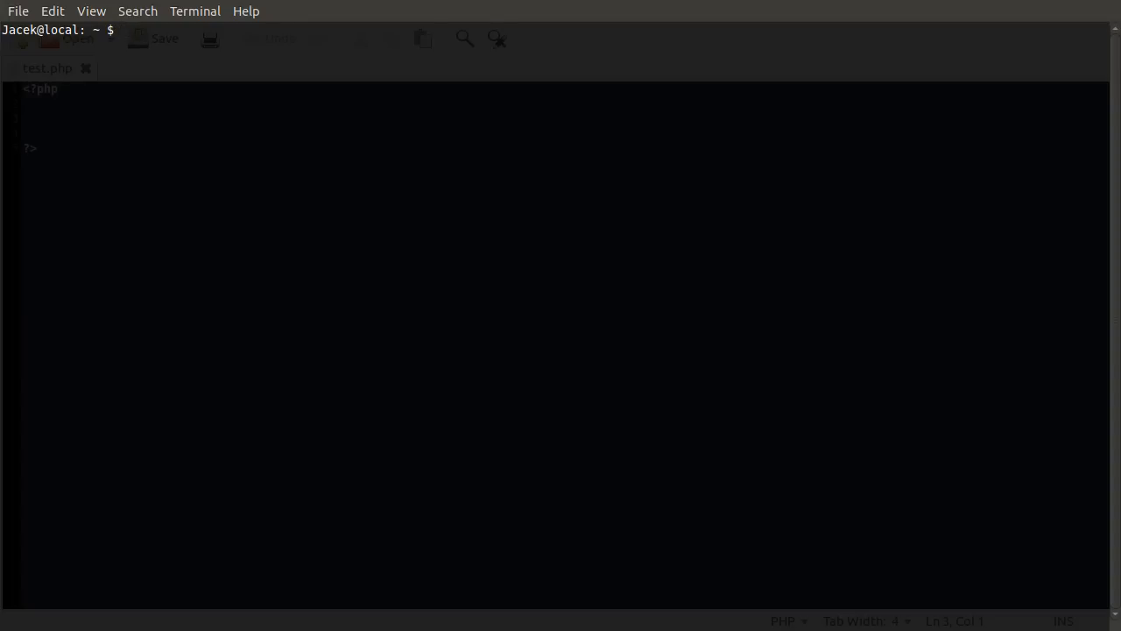
Focus the terminal before switching to the command_line_scripts folder in Nautilus.
{"action": "left_click", "coordinate": [121, 29]}
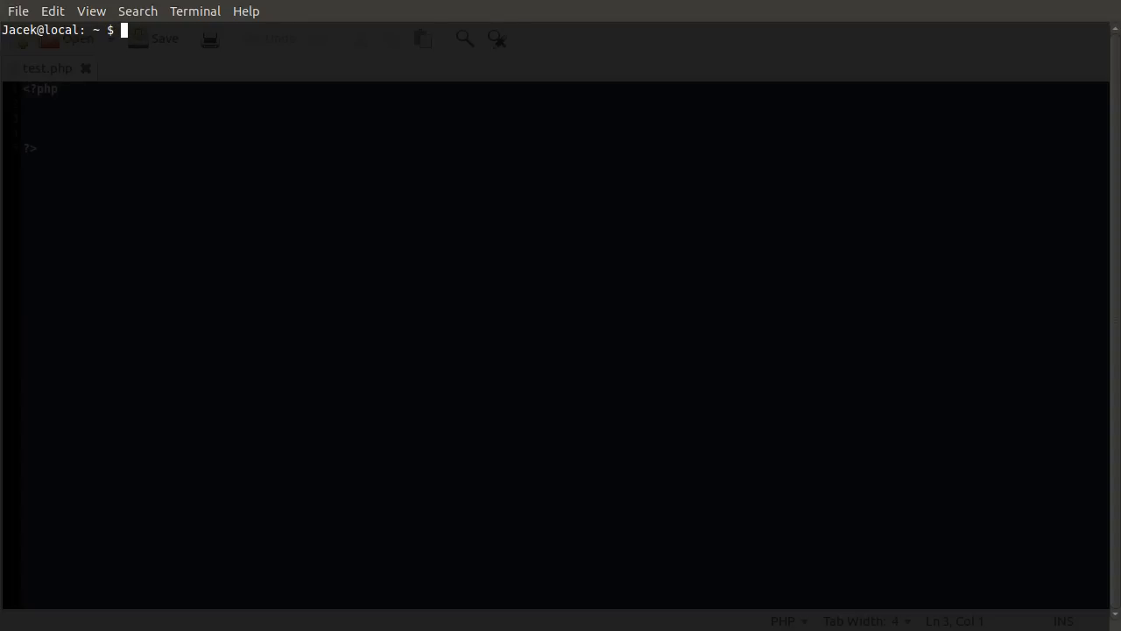
{"action": "mouse_move", "coordinate": [536, 129]}
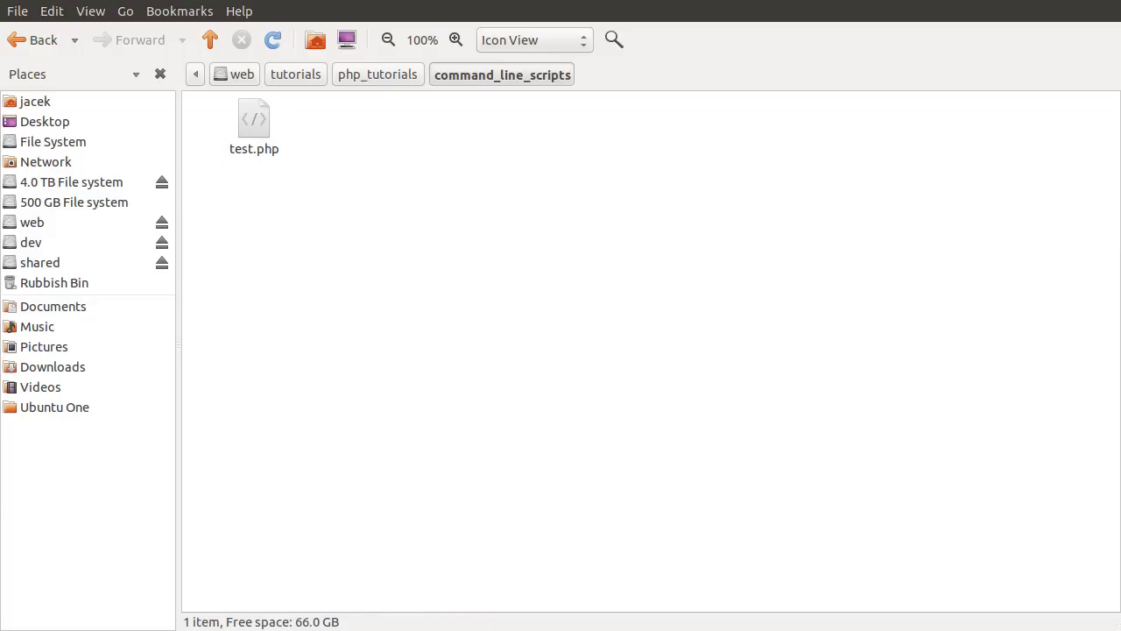
Open test.php in gedit and enter echo 'testing'; between the PHP tags.
{"action": "double_click", "coordinate": [254, 118]}
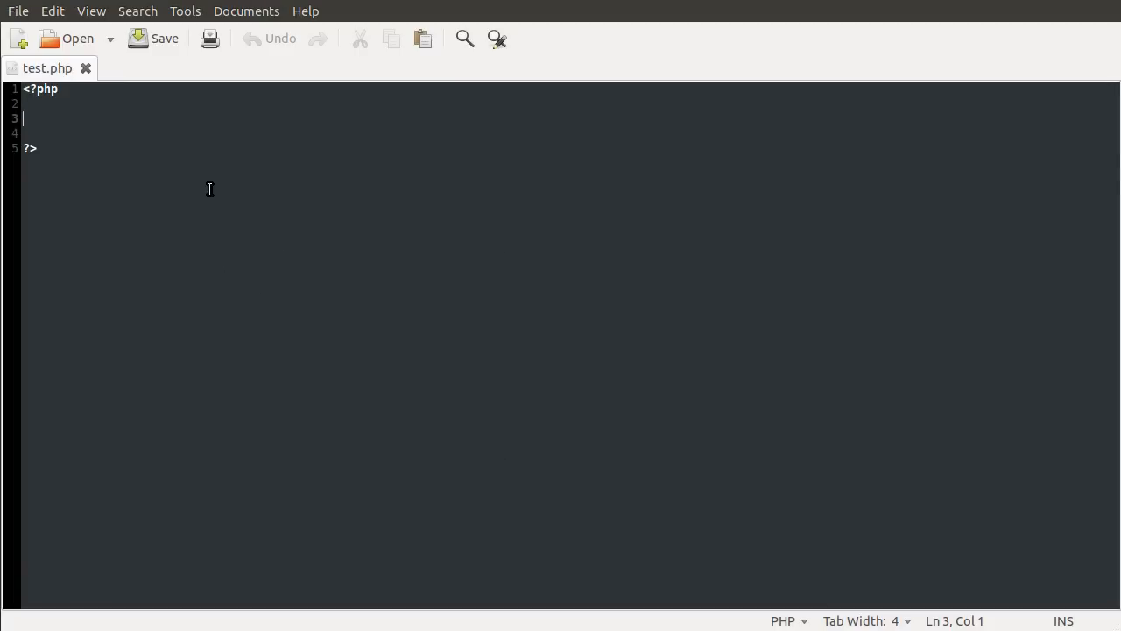
{"action": "type", "text": "eco"}
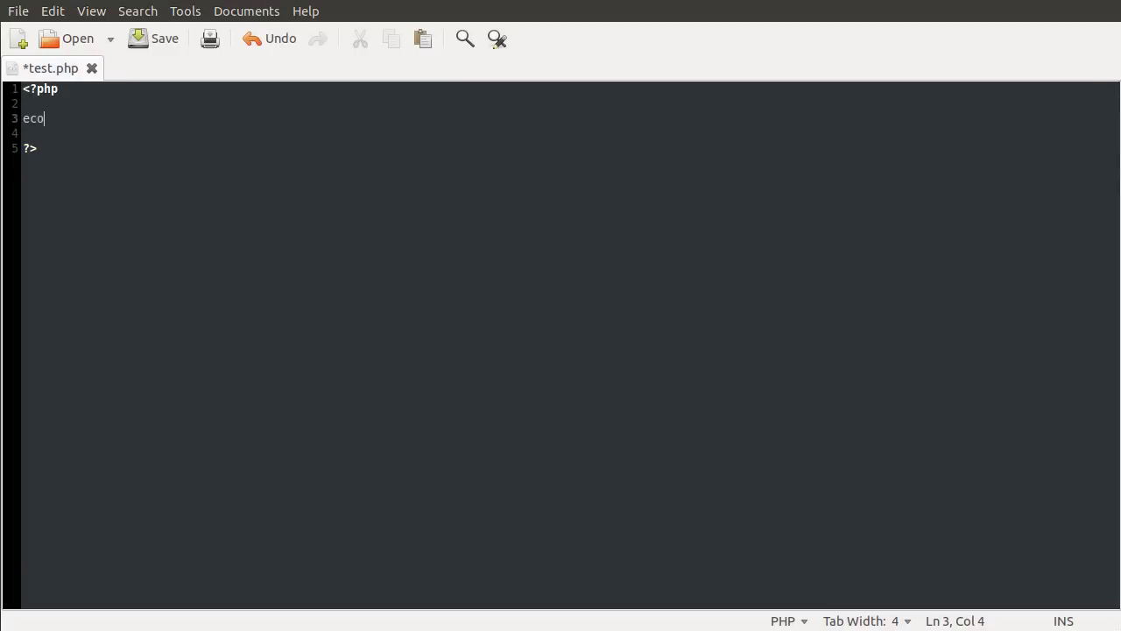
{"action": "type", "text": "o"}
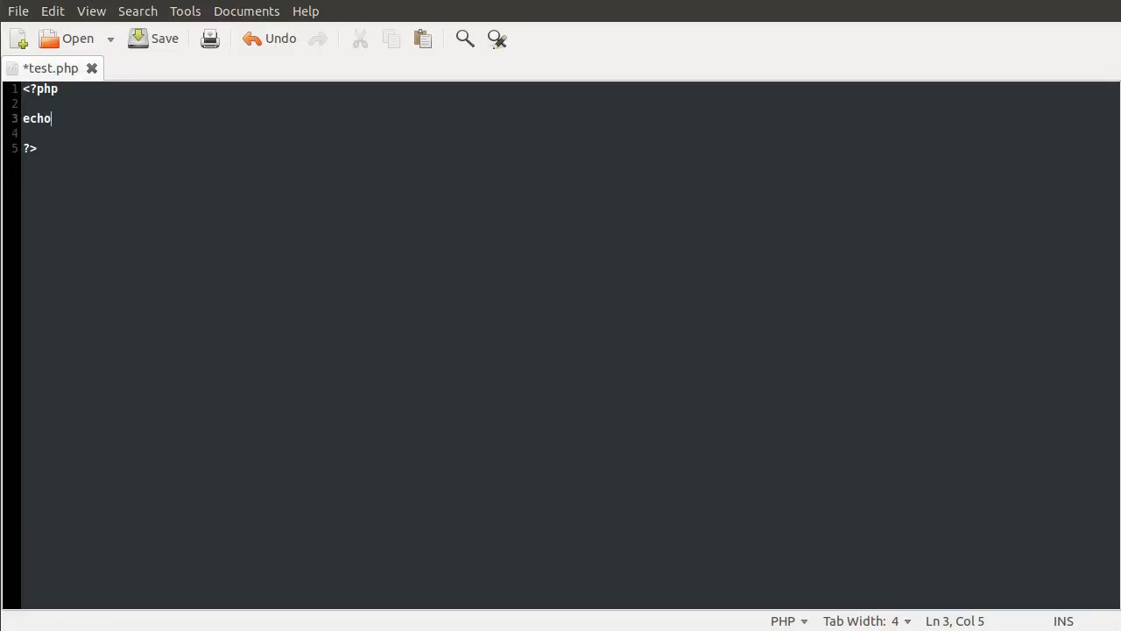
{"action": "type", "text": "'testing';"}
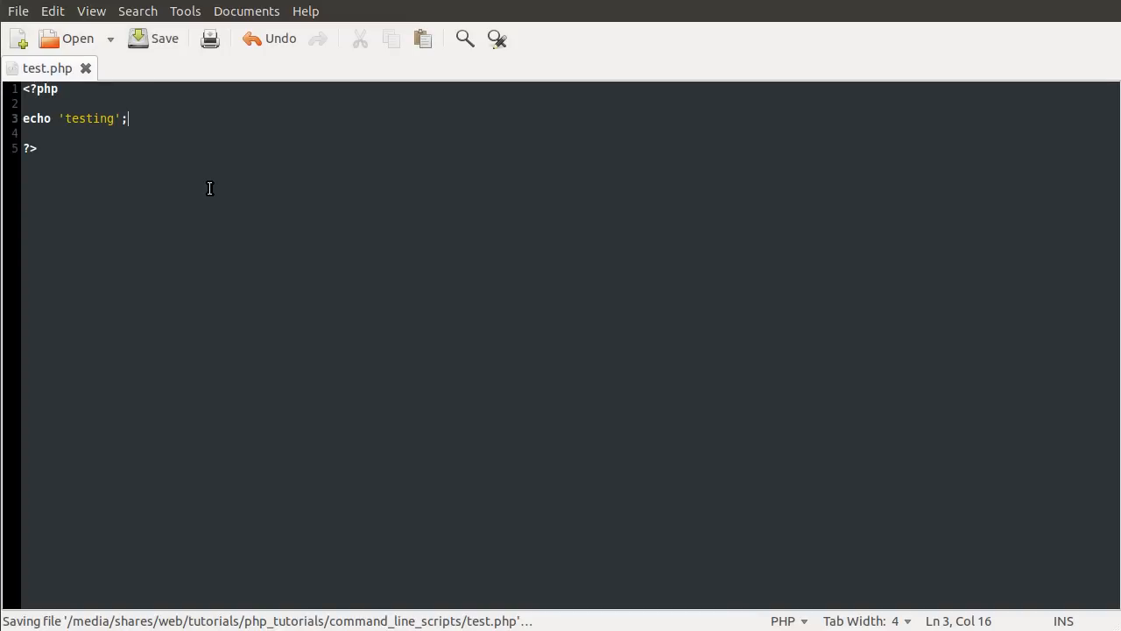
{"action": "mouse_move", "coordinate": [456, 427]}
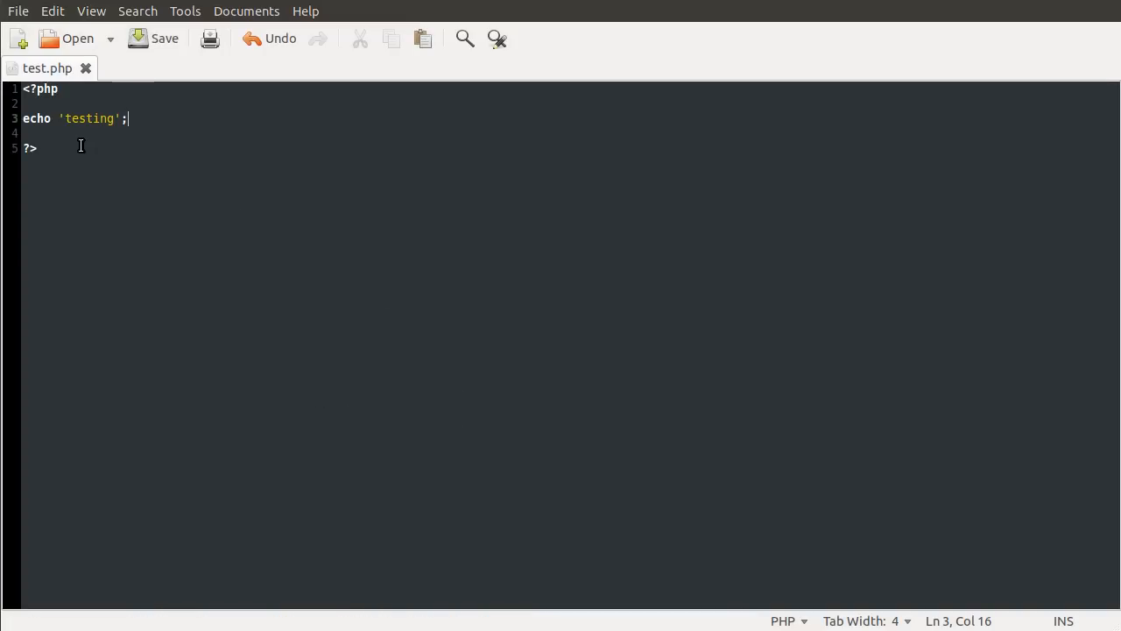
Return to the command_line_scripts folder in Nautilus, where test.php is the only item.
{"action": "double_click", "coordinate": [89, 118]}
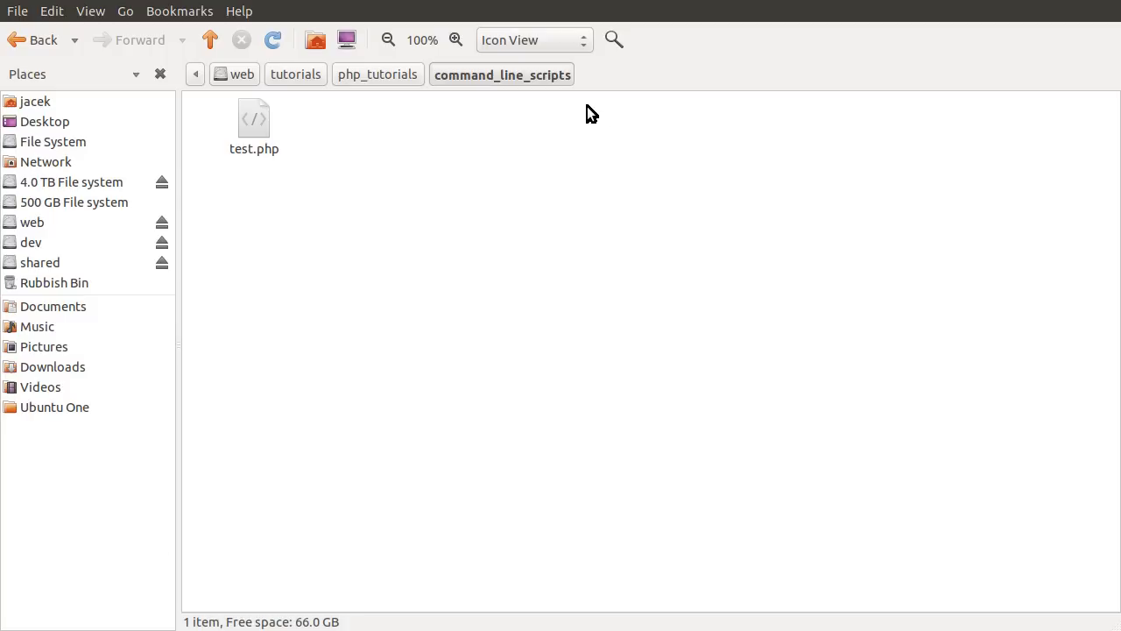
{"action": "mouse_move", "coordinate": [469, 213]}
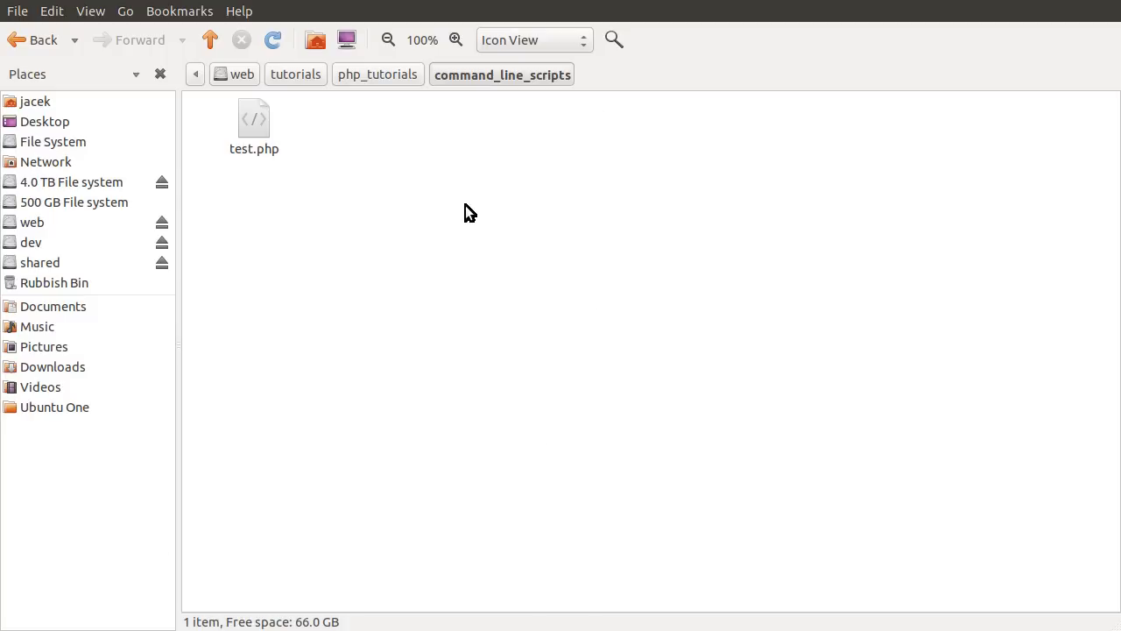
{"action": "mouse_move", "coordinate": [538, 626]}
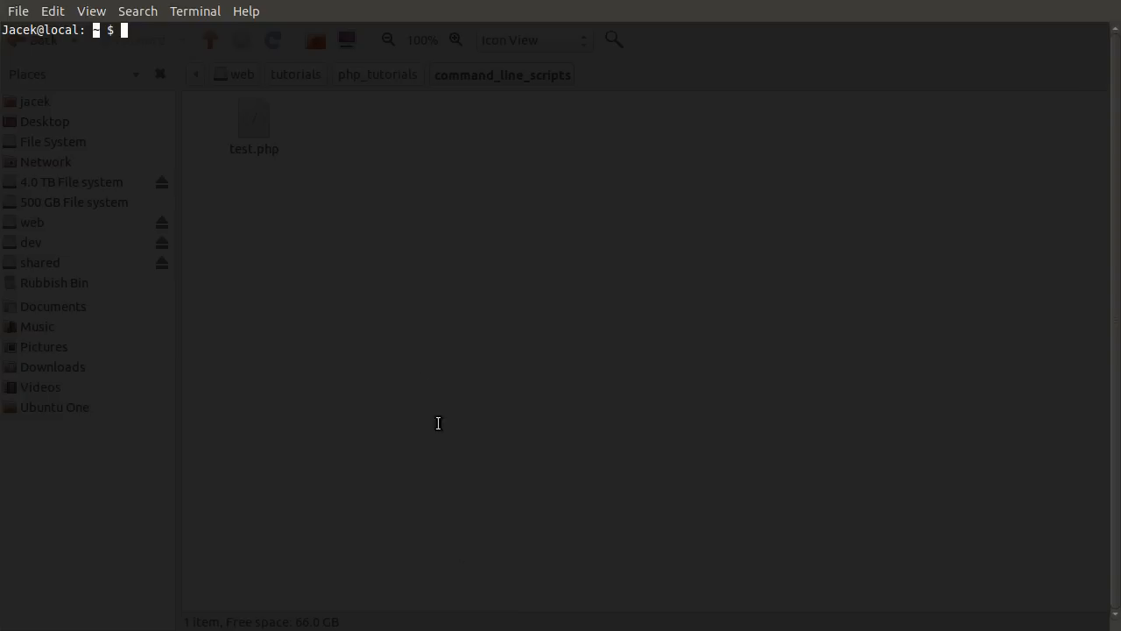
Enter cd /media/shares/web/tutorials/, fixing the mistyped path, and list that folder's entries.
{"action": "type", "text": "cd /media/"}
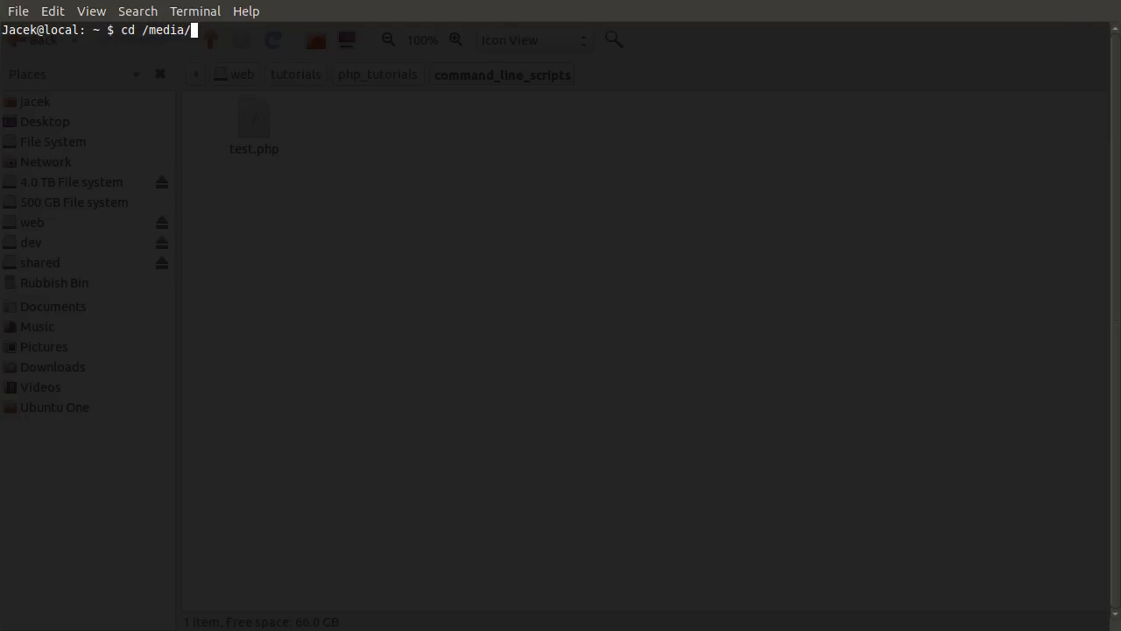
{"action": "type", "text": "shared/web/"}
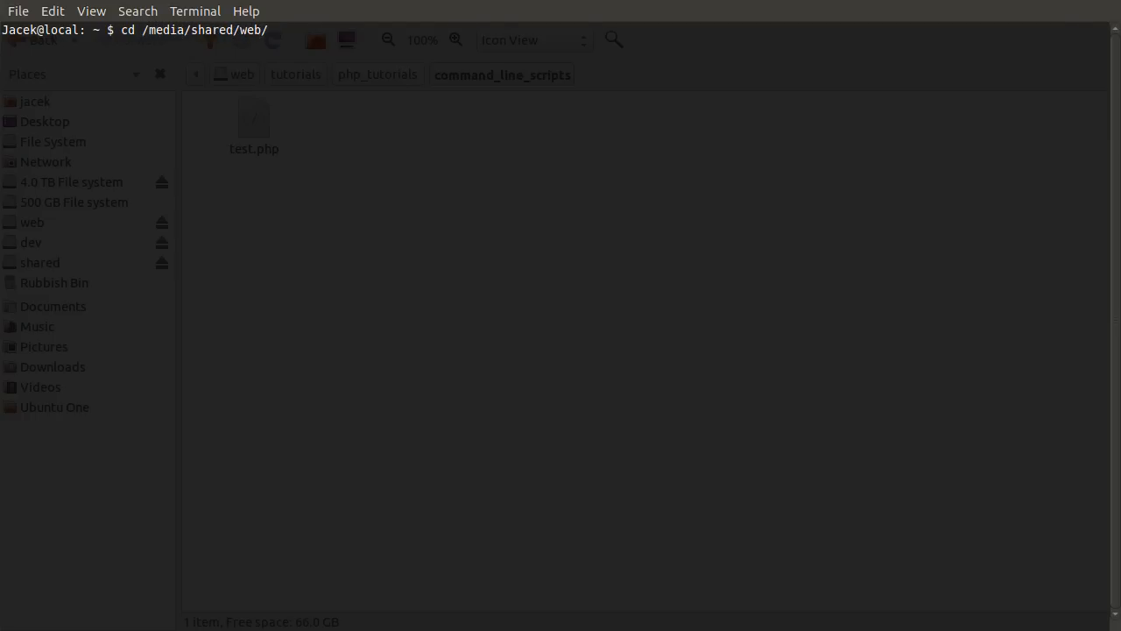
{"action": "type", "text": "tut"}
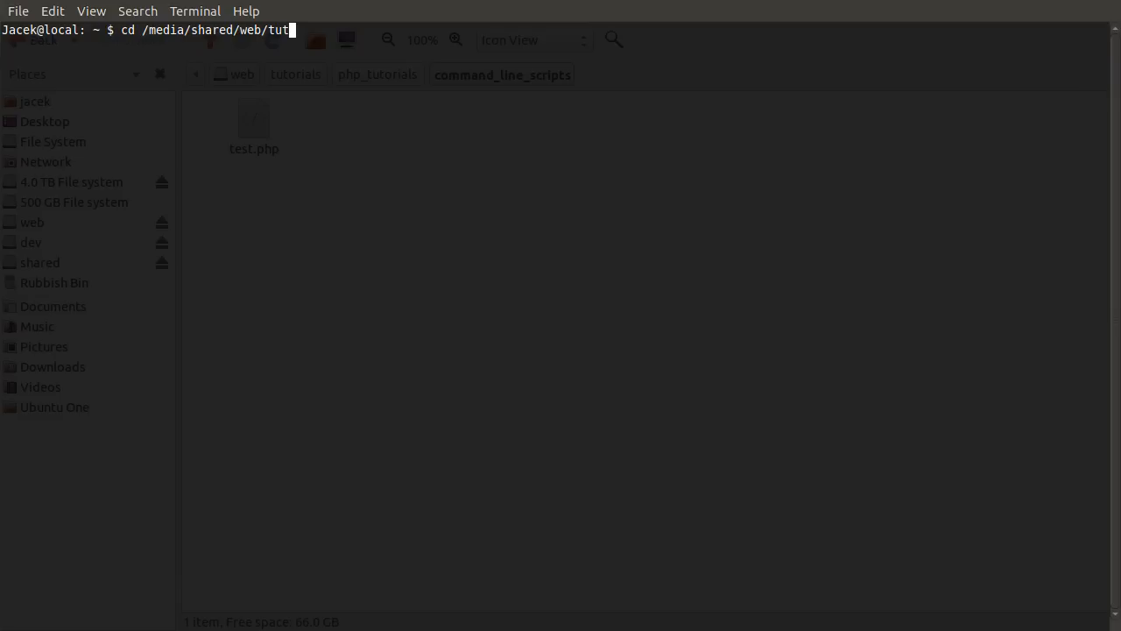
{"action": "key", "text": "BackSpace"}
{"action": "type", "text": "s"}
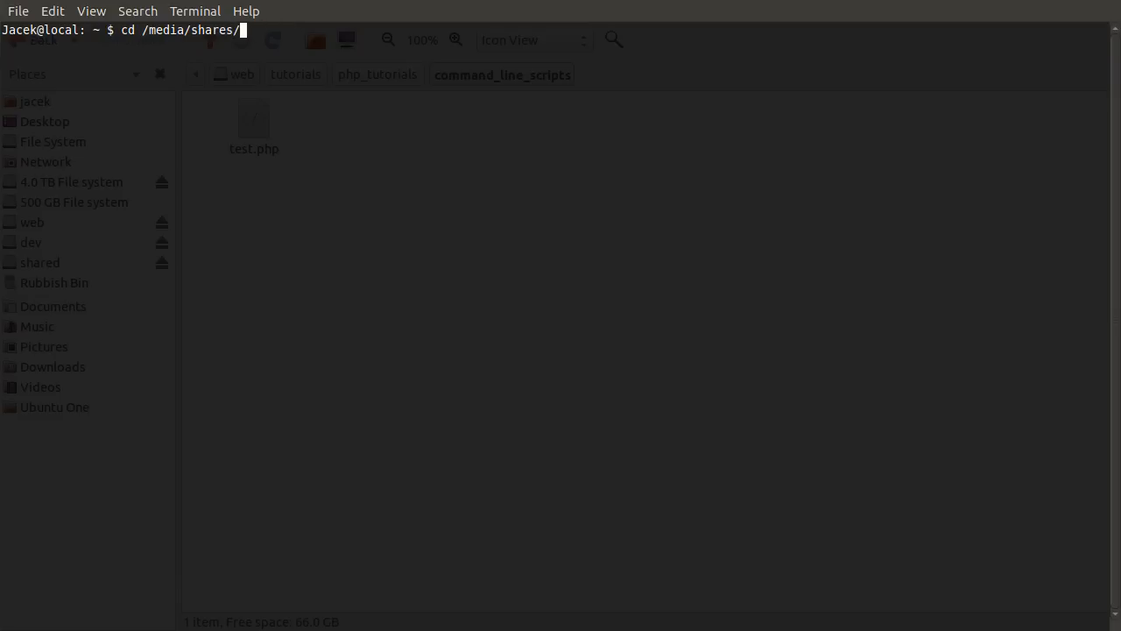
{"action": "type", "text": "web/tur"}
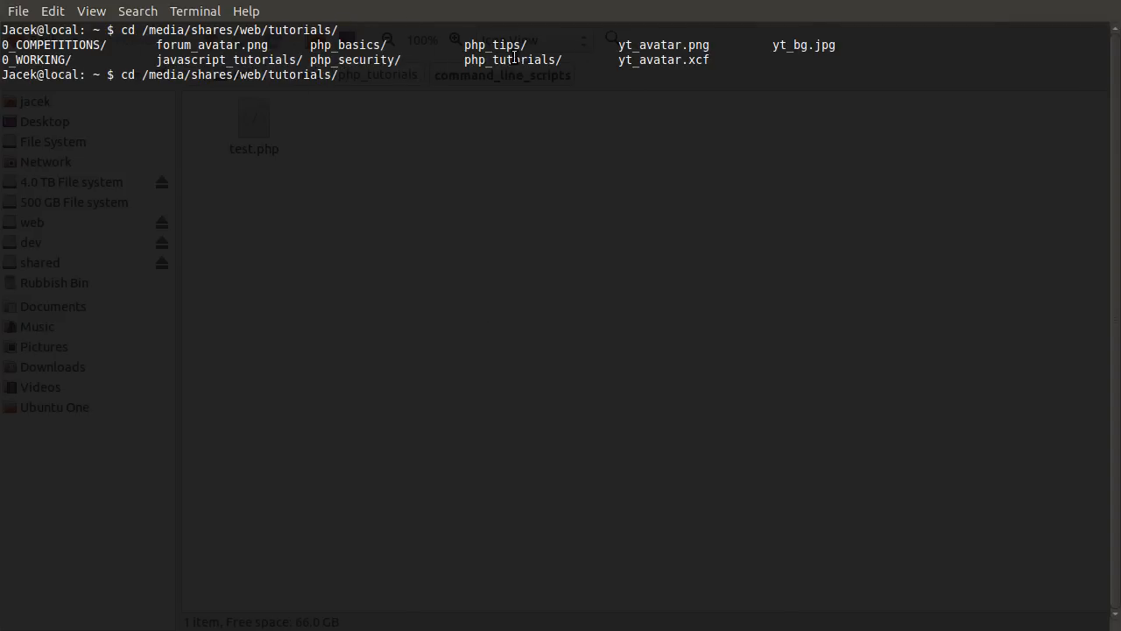
{"action": "mouse_move", "coordinate": [555, 112]}
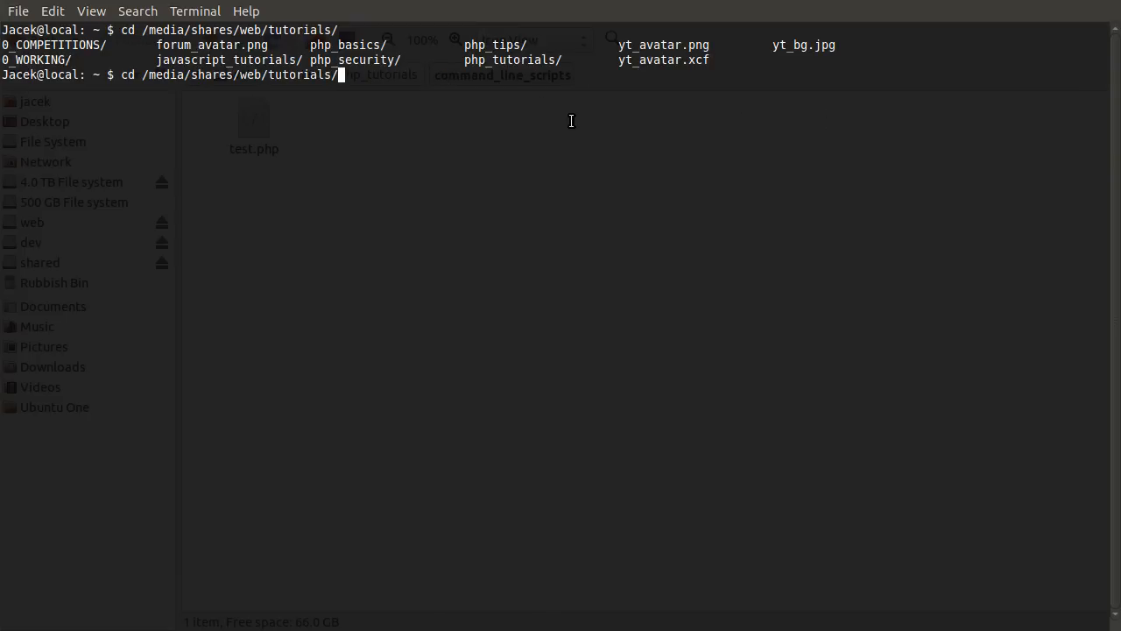
Change directory into php_tutorials/command_line_scripts/ using Tab completion.
{"action": "type", "text": "php_"}
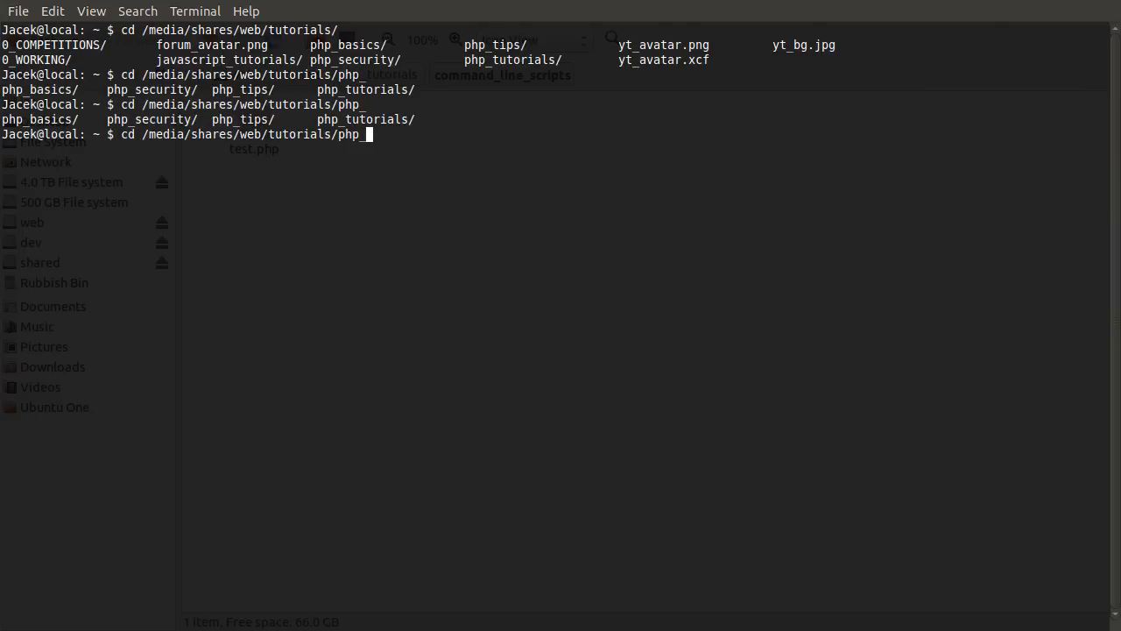
{"action": "key", "text": "Tab"}
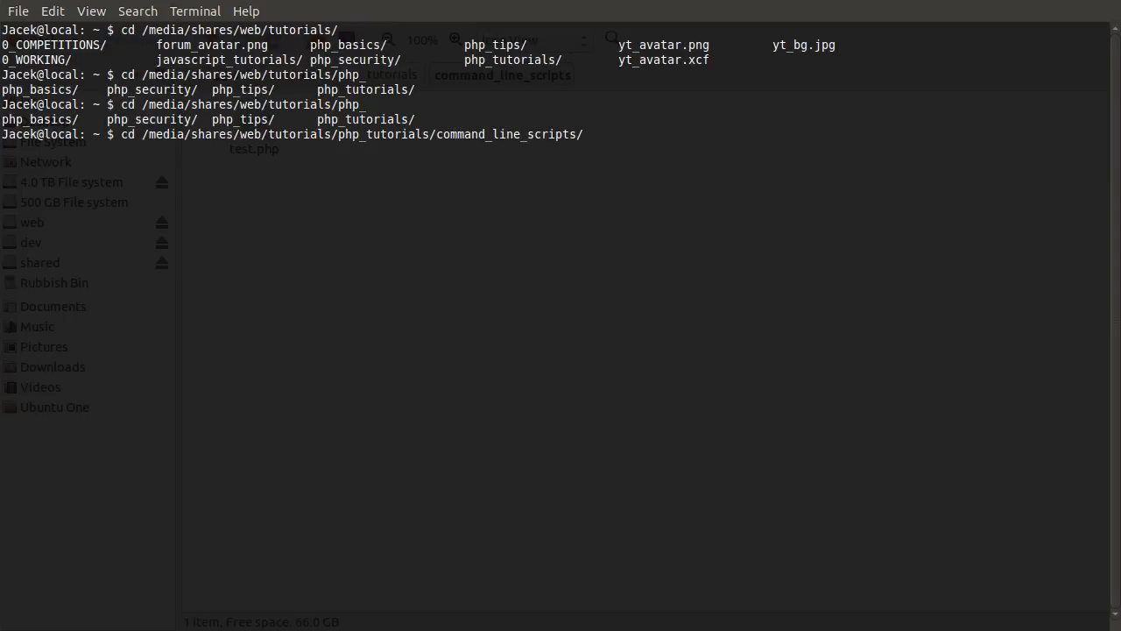
{"action": "key", "text": "Return"}
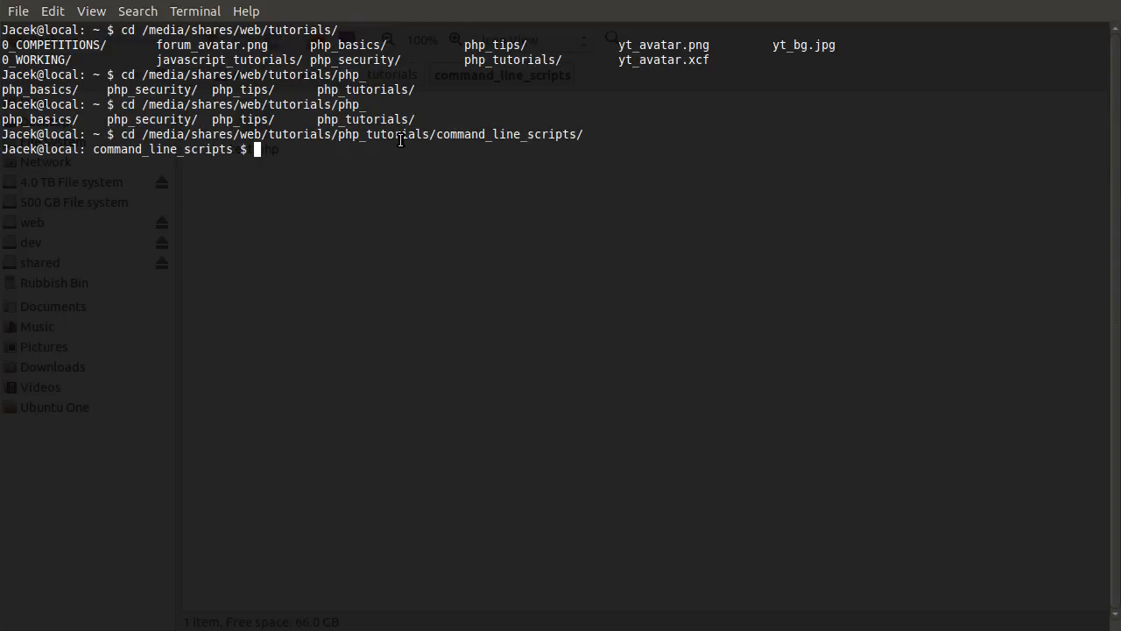
{"action": "mouse_move", "coordinate": [536, 287]}
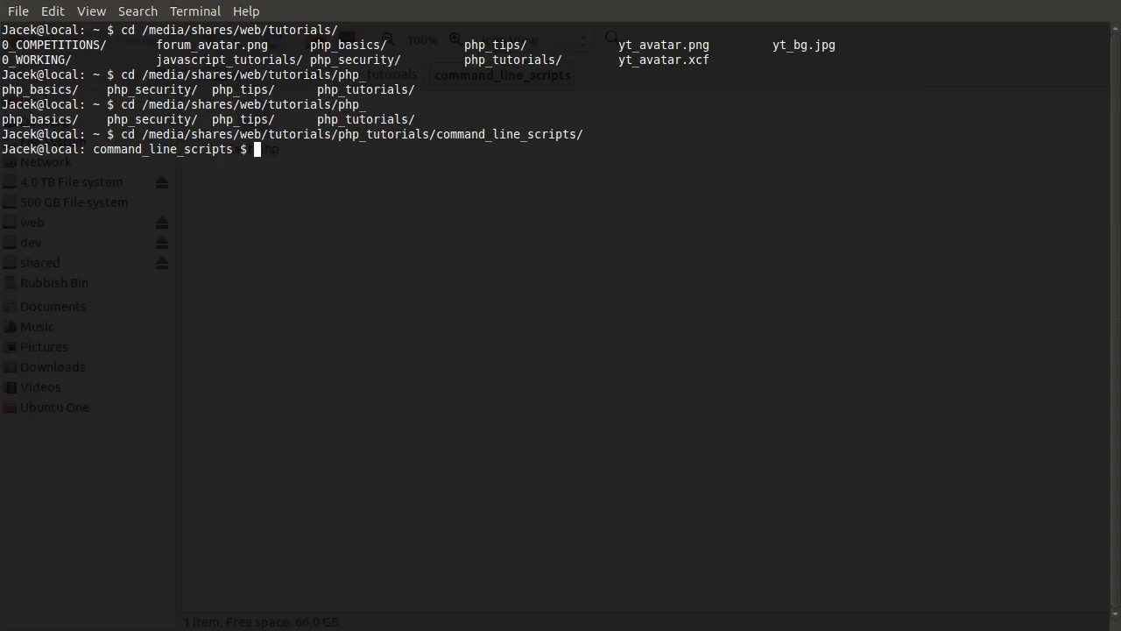
List the folder's files, then discard the half-typed ./test.php command for an empty prompt.
{"action": "type", "text": "ls"}
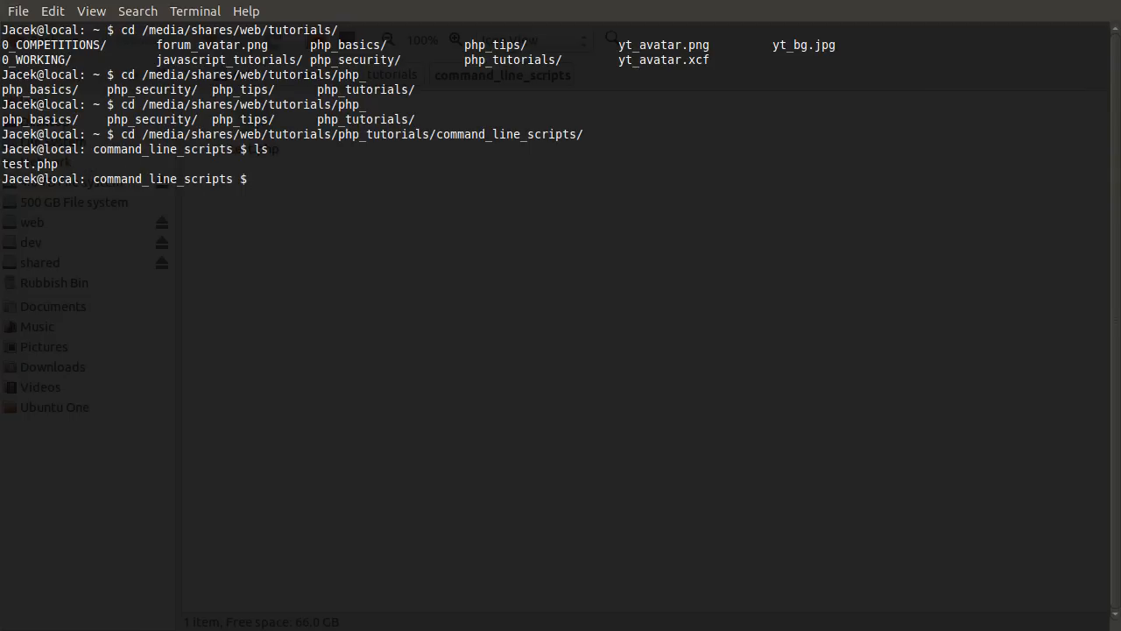
{"action": "key", "text": "Tab"}
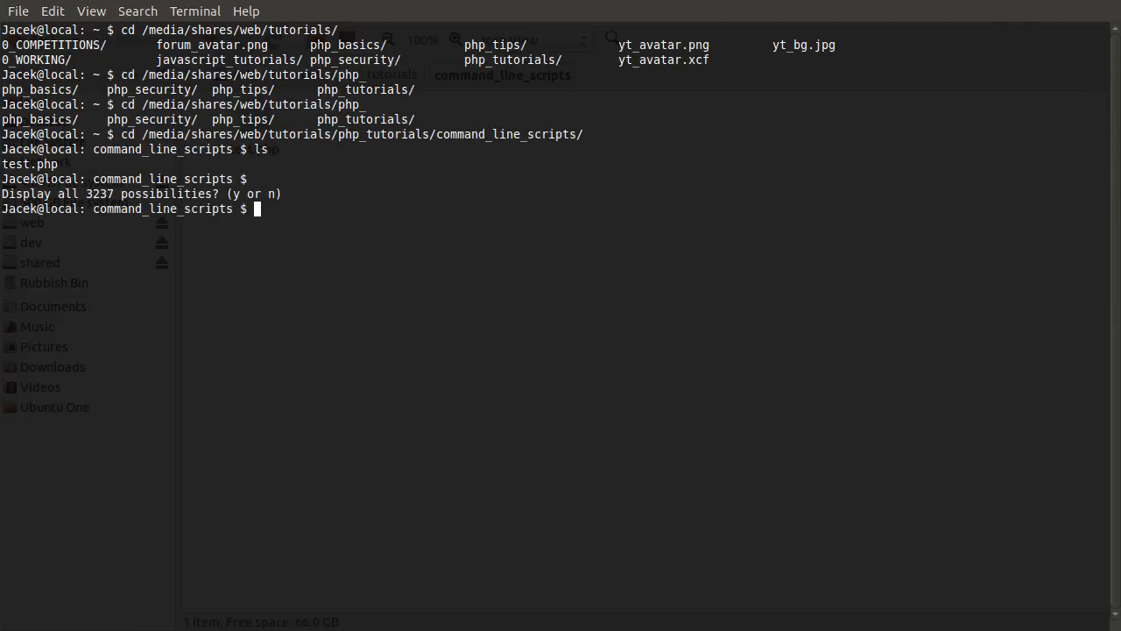
{"action": "type", "text": "./test.php tes"}
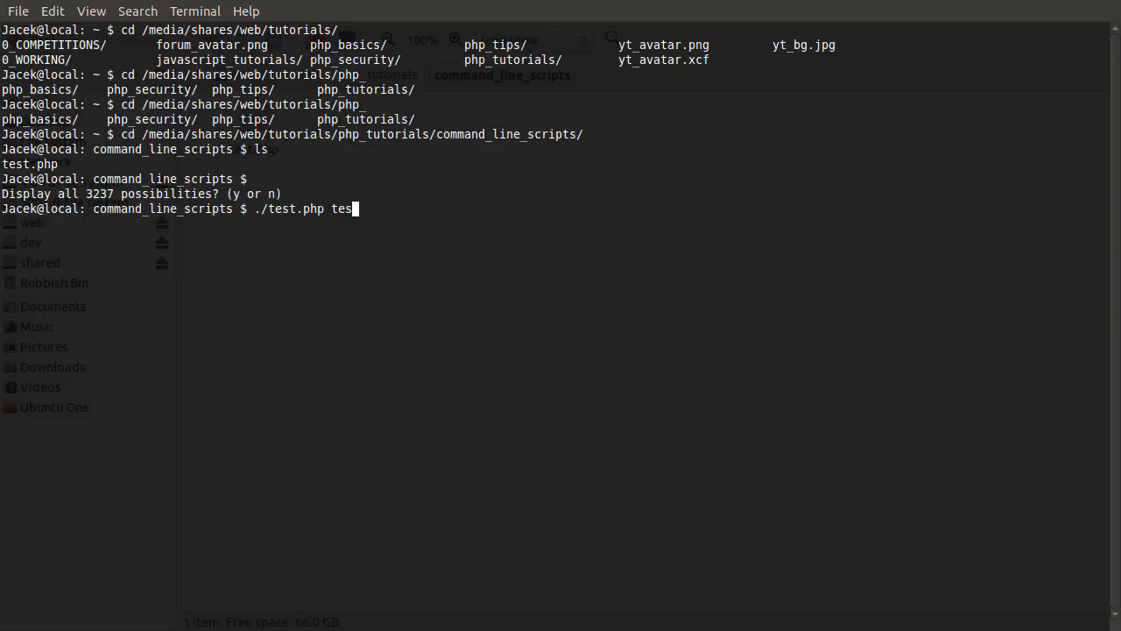
{"action": "key", "text": "ctrl+c"}
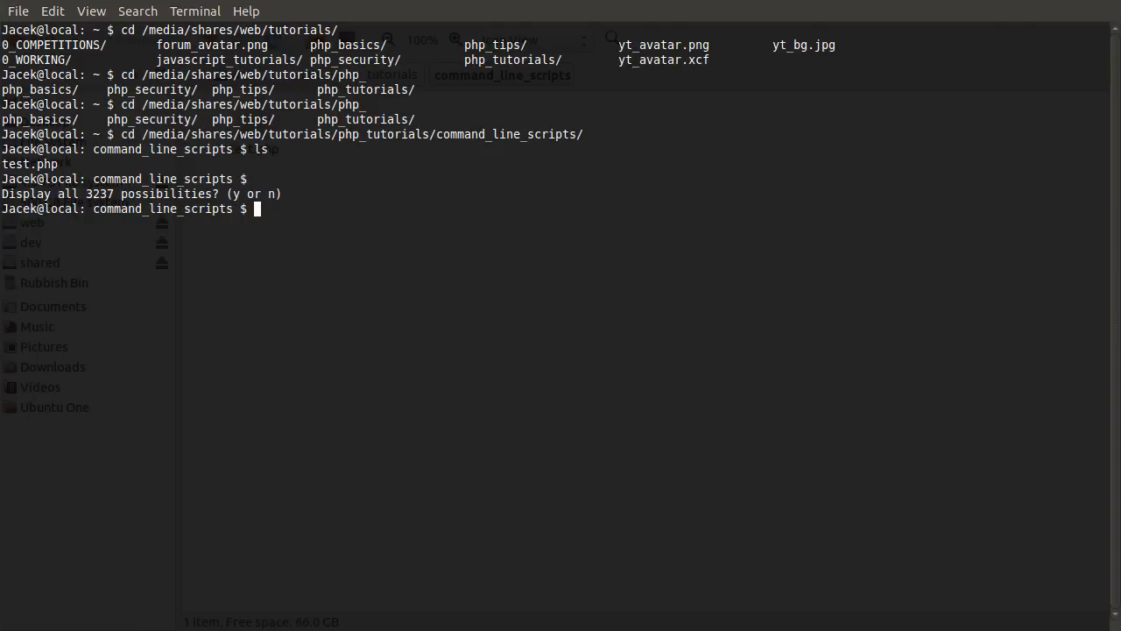
Run ls -l, showing test.php as -rwxr--r-- owned by jacek, group www-data.
{"action": "type", "text": "ls"}
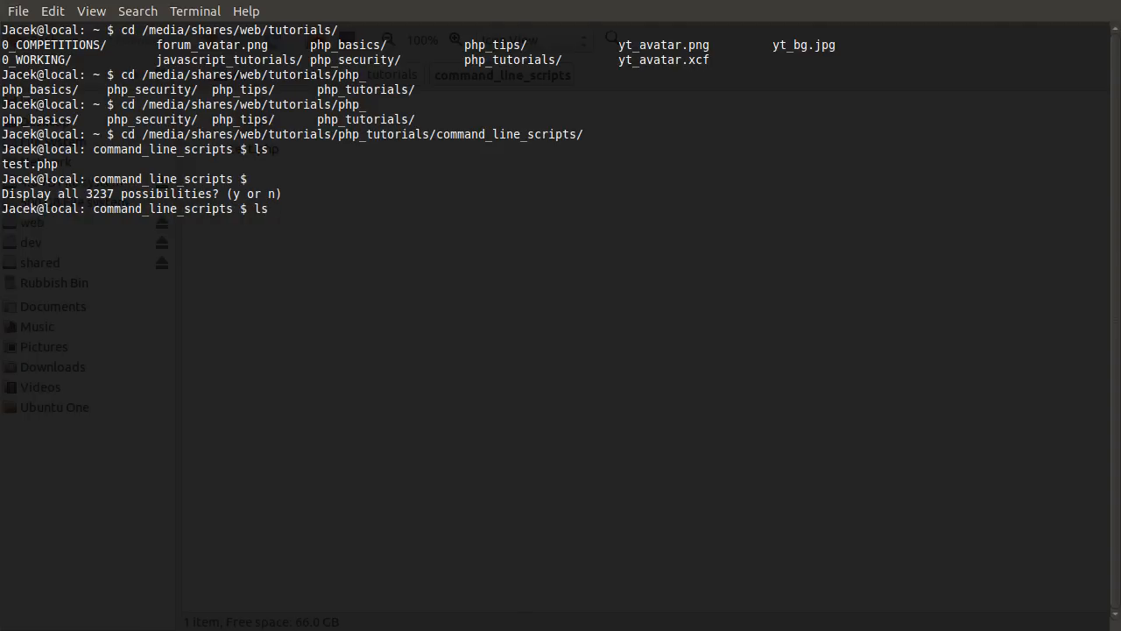
{"action": "type", "text": "-l"}
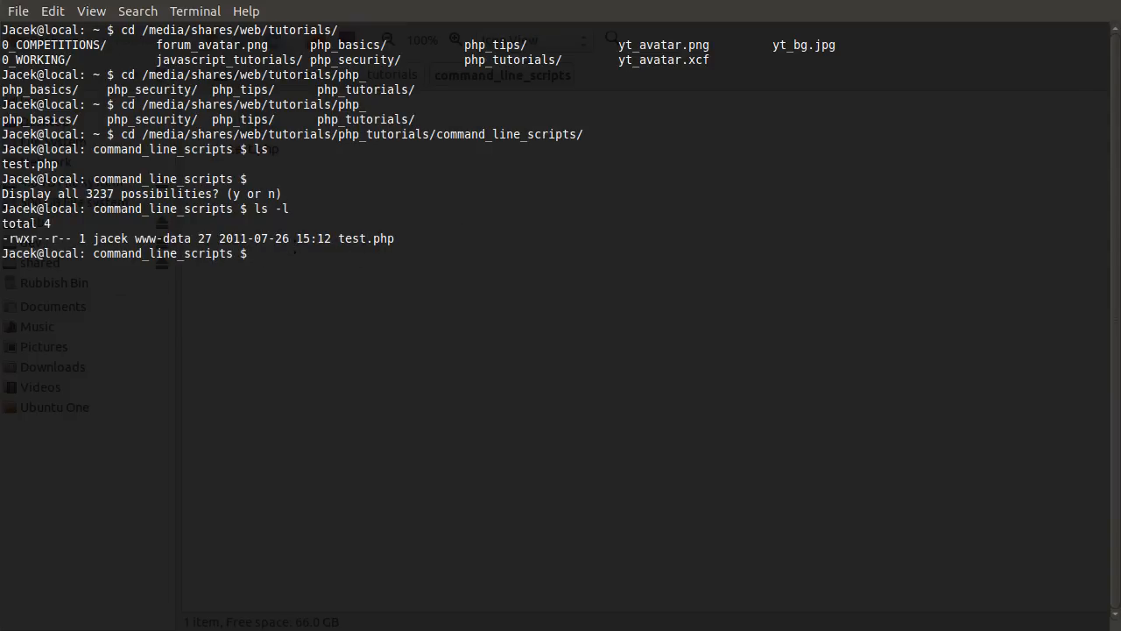
{"action": "mouse_move", "coordinate": [350, 289]}
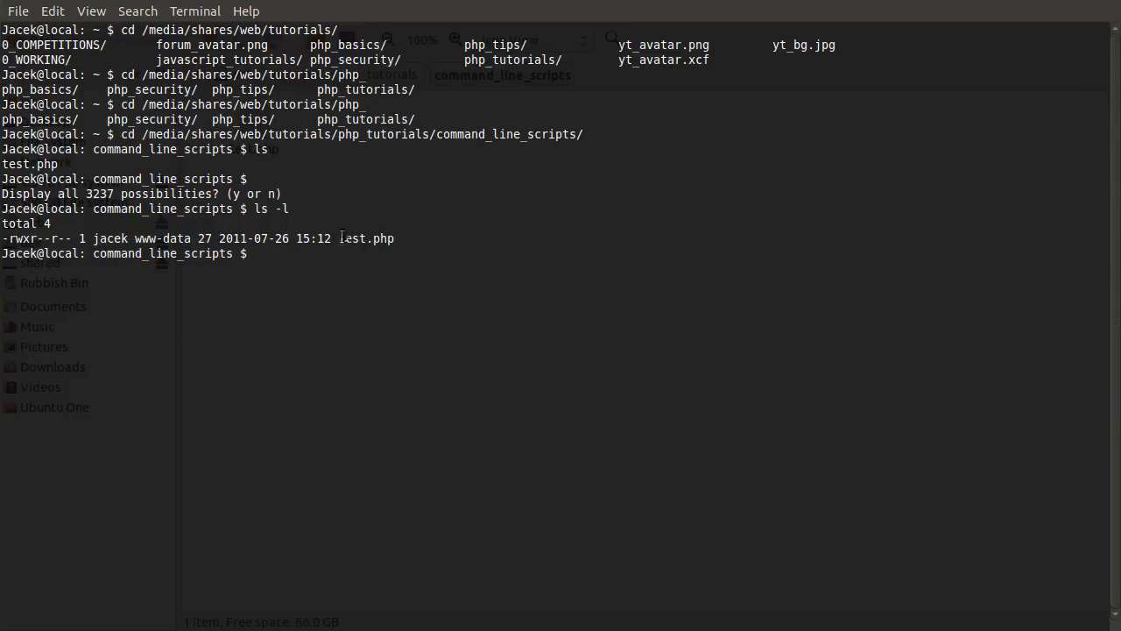
{"action": "mouse_move", "coordinate": [445, 281]}
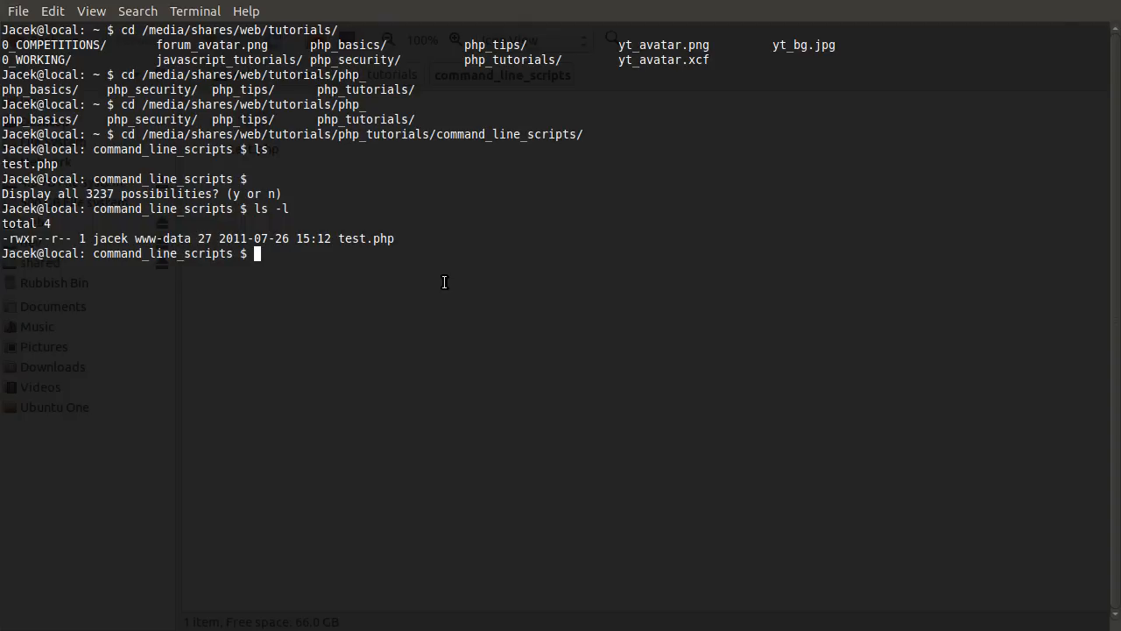
Run php -v, which reports PHP 5.3.6 (cli) with Zend Engine v2.3.0.
{"action": "type", "text": "php -v"}
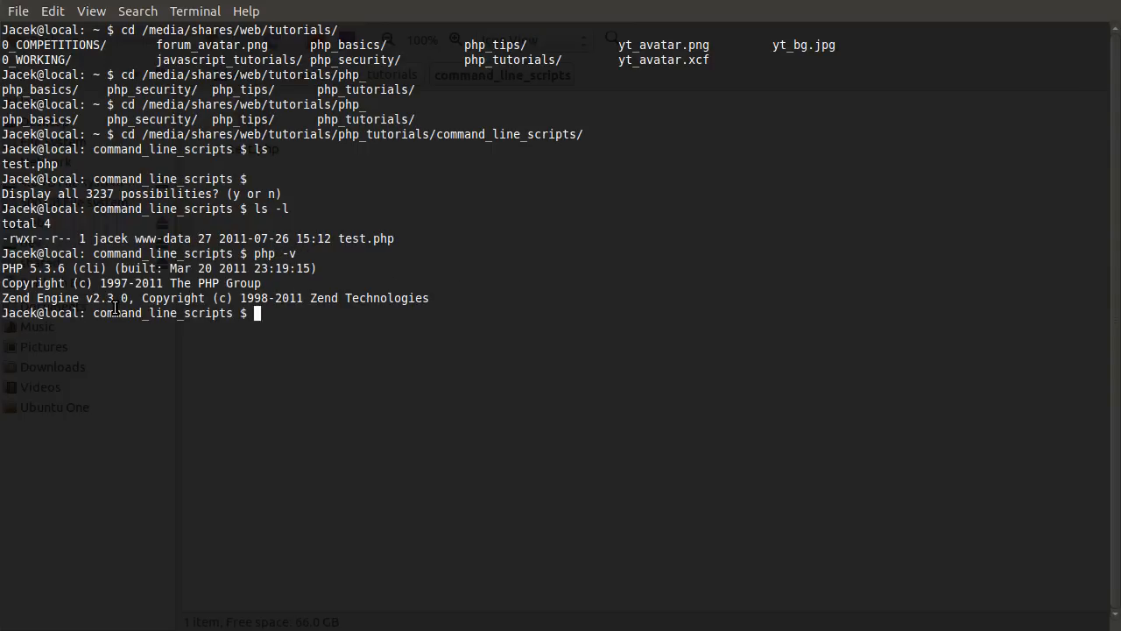
{"action": "mouse_move", "coordinate": [272, 323]}
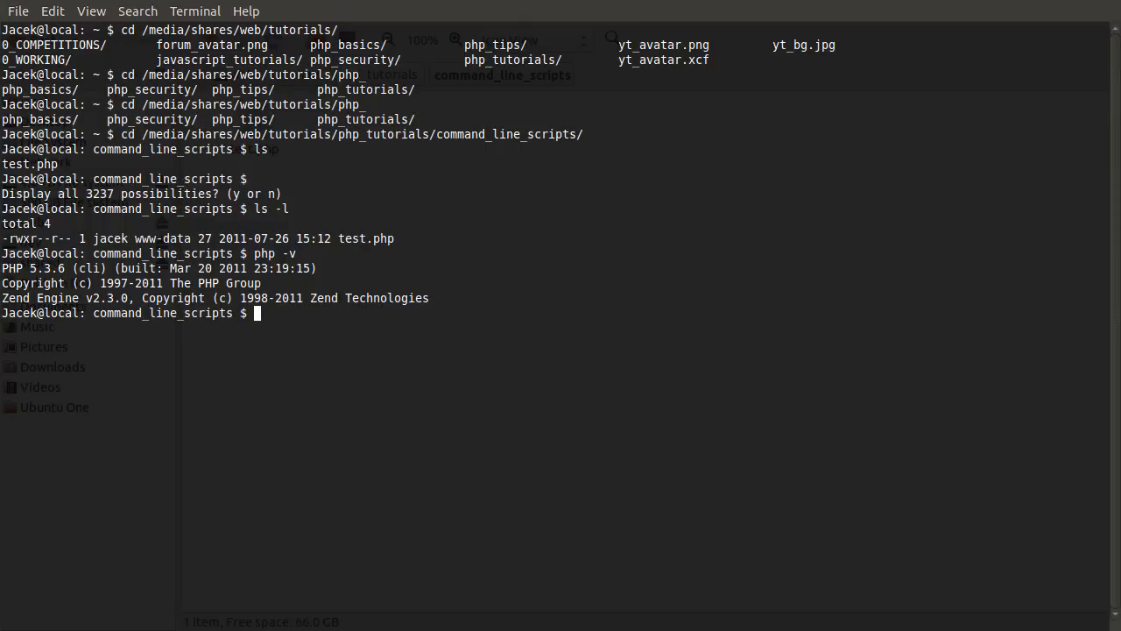
Run php test.php to print testing, then reopen test.php in the editor.
{"action": "type", "text": "p"}
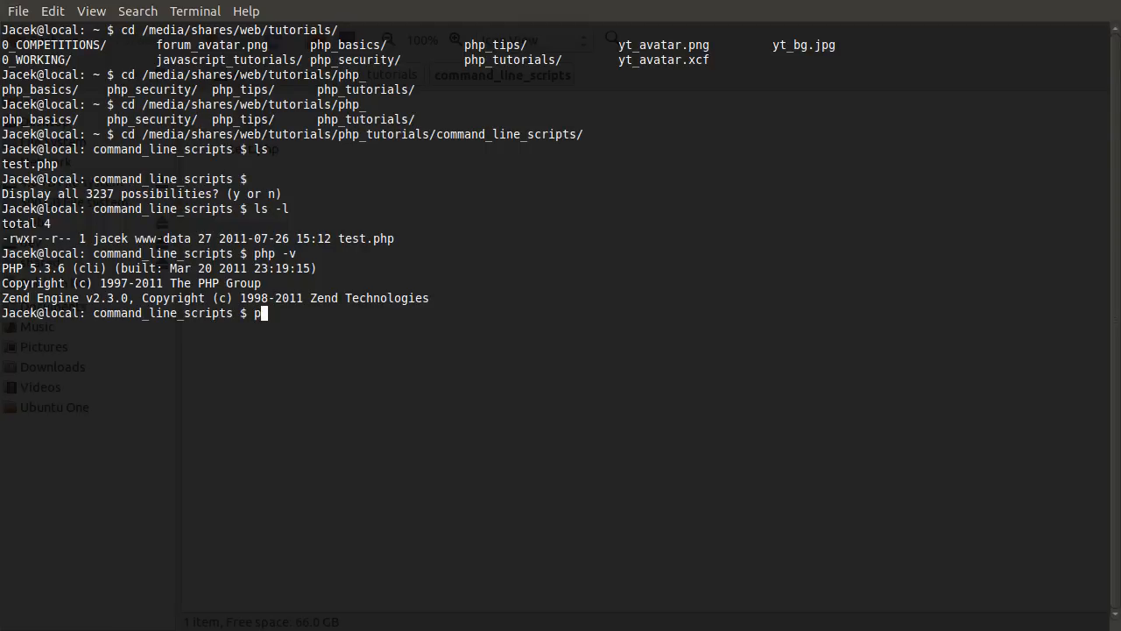
{"action": "type", "text": "hp"}
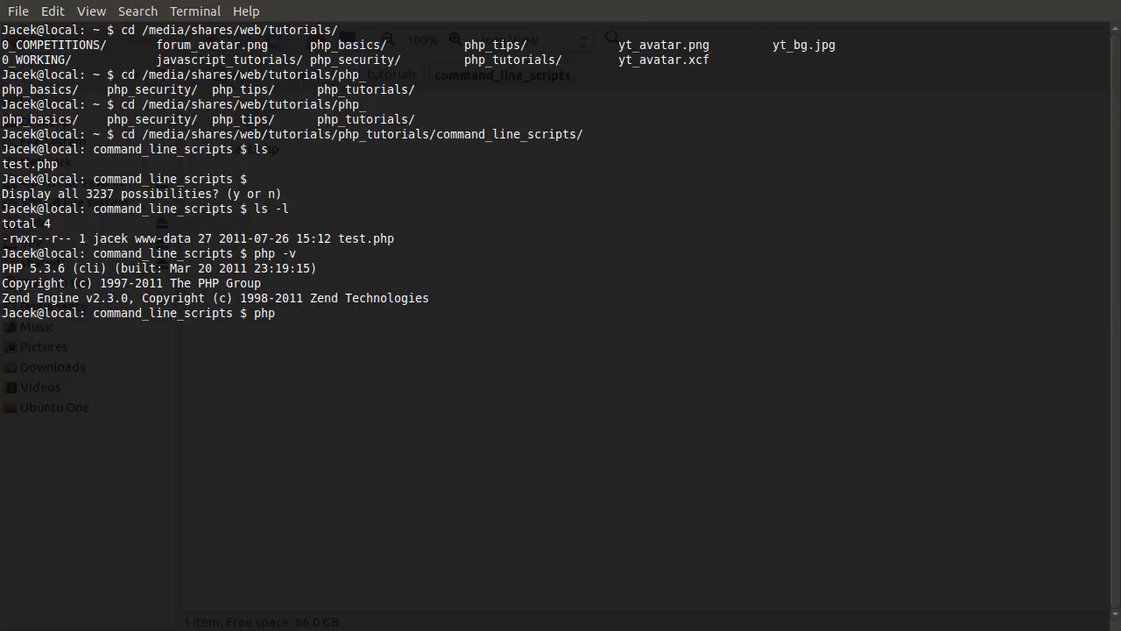
{"action": "type", "text": "test.php"}
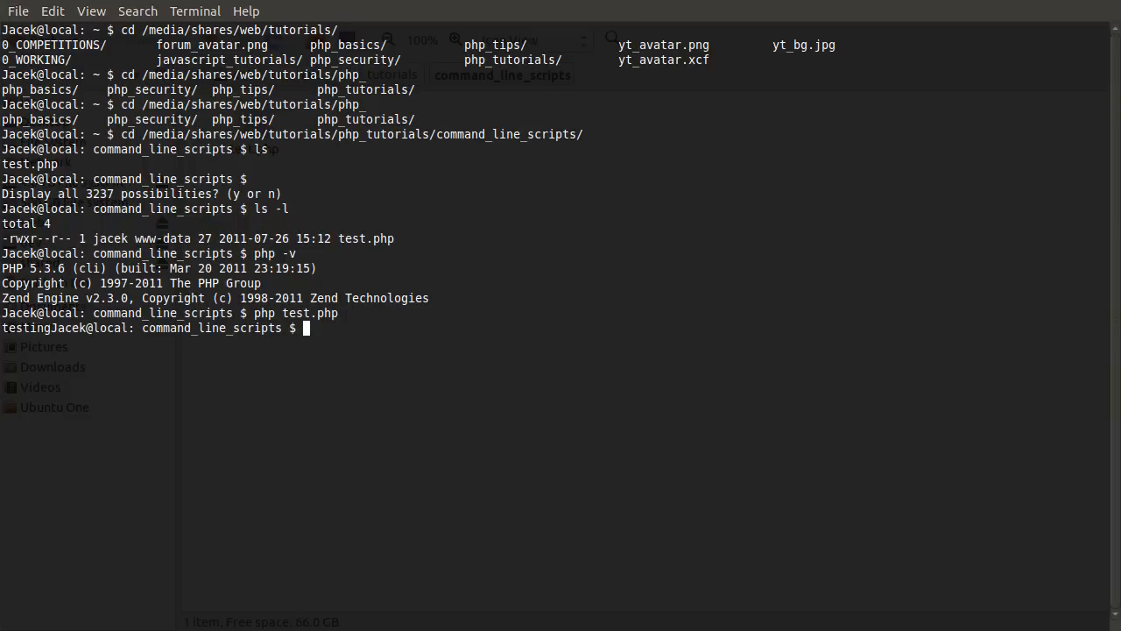
{"action": "mouse_move", "coordinate": [73, 346]}
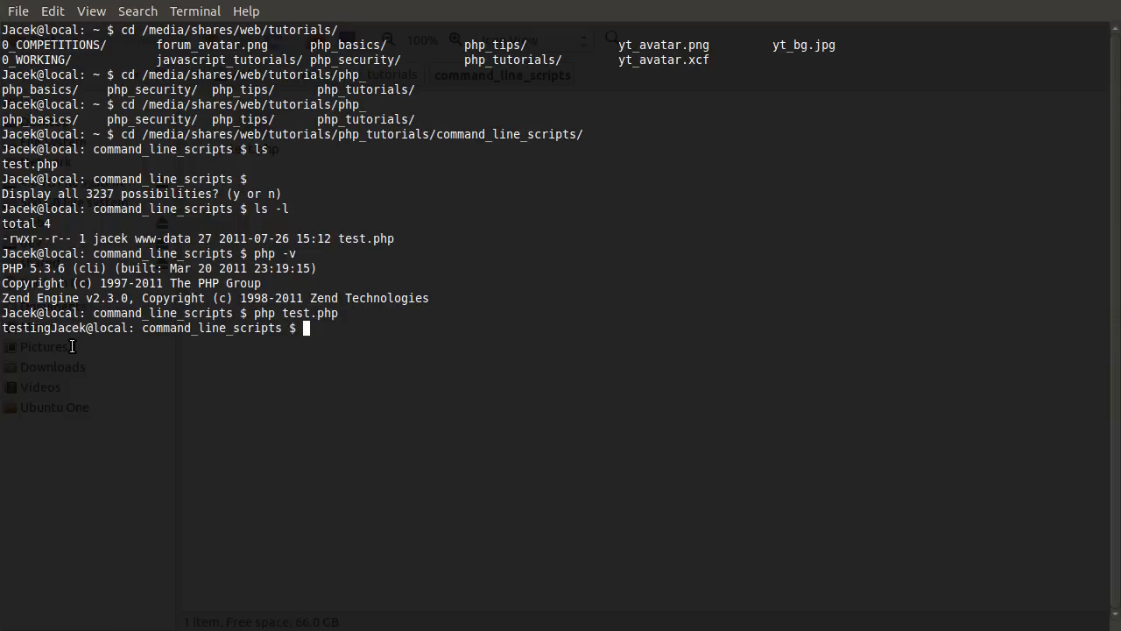
{"action": "double_click", "coordinate": [26, 327]}
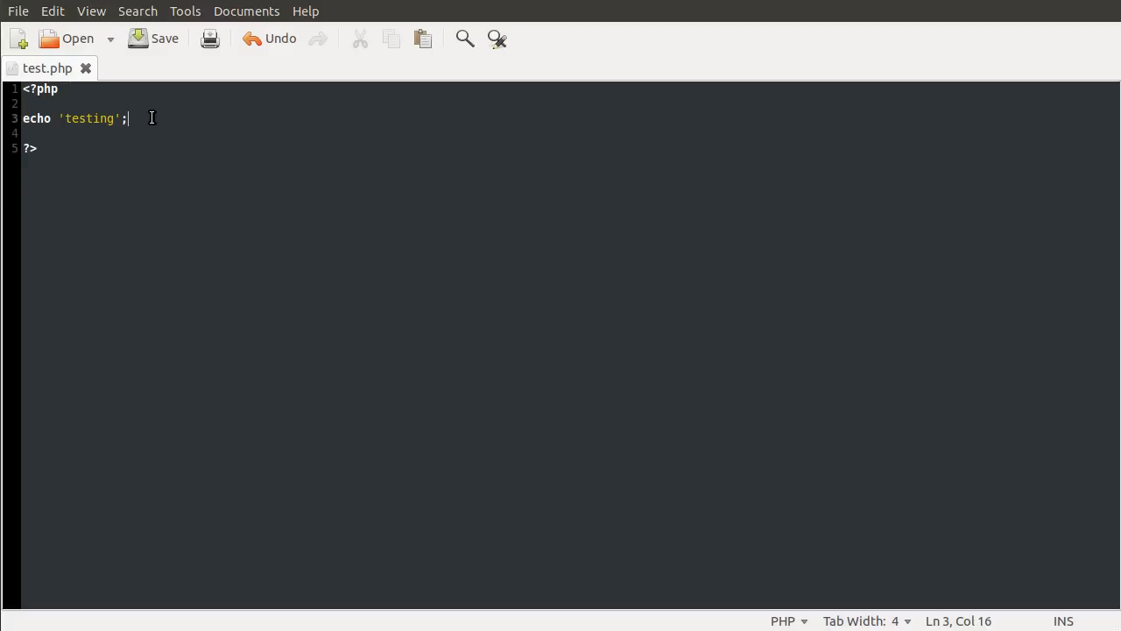
Add the line echo "\n"; below echo 'testing'; in test.php.
{"action": "type", "text": "echo"}
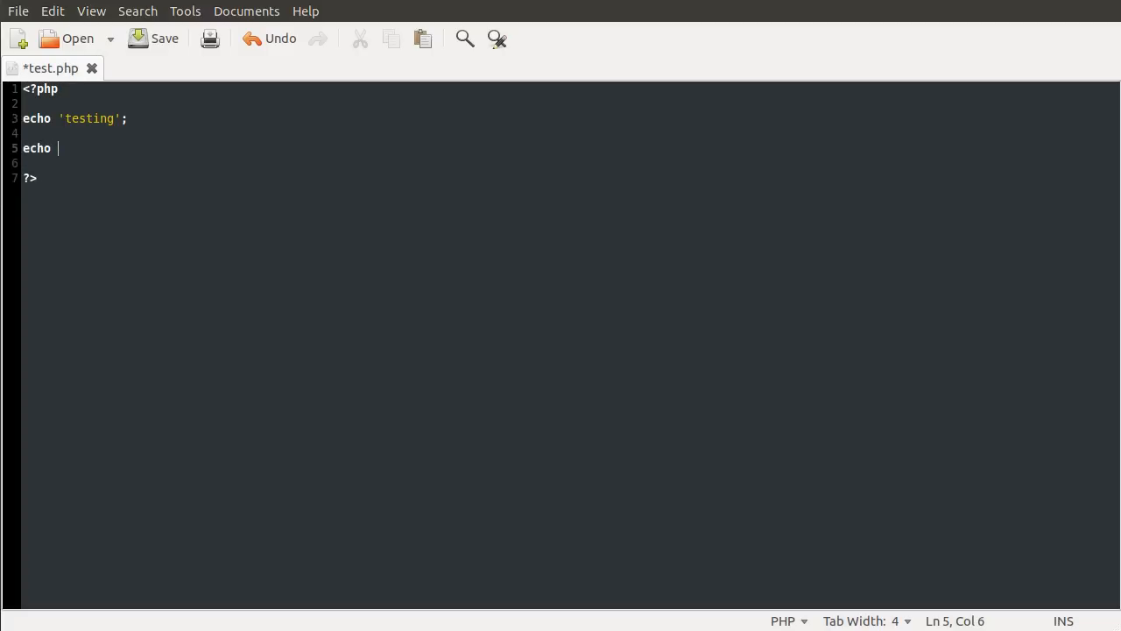
{"action": "type", "text": "\"\\n\";"}
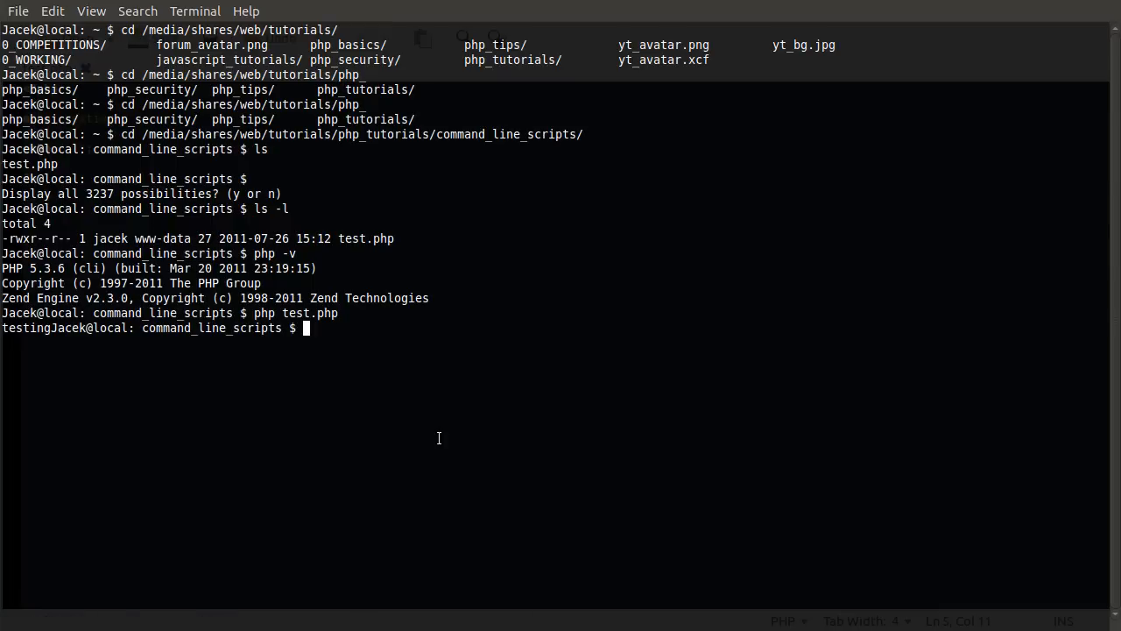
Enter 'php -v' and 'test.php' to rerun the script, printing 'testing' above a fresh prompt.
{"action": "type", "text": "php -v"}
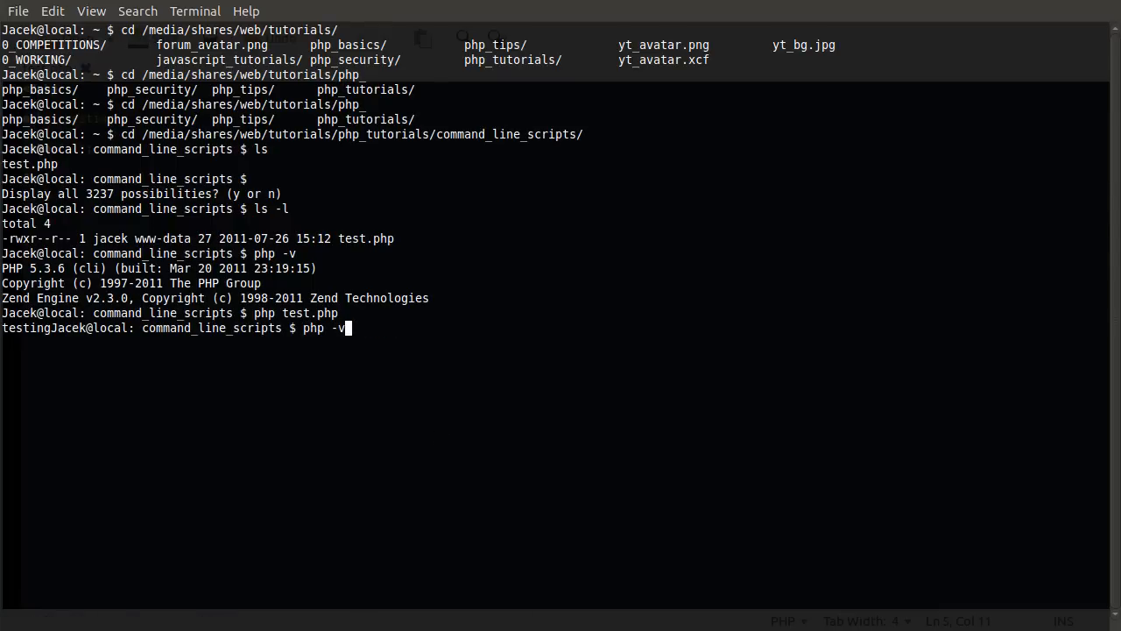
{"action": "type", "text": "test.php"}
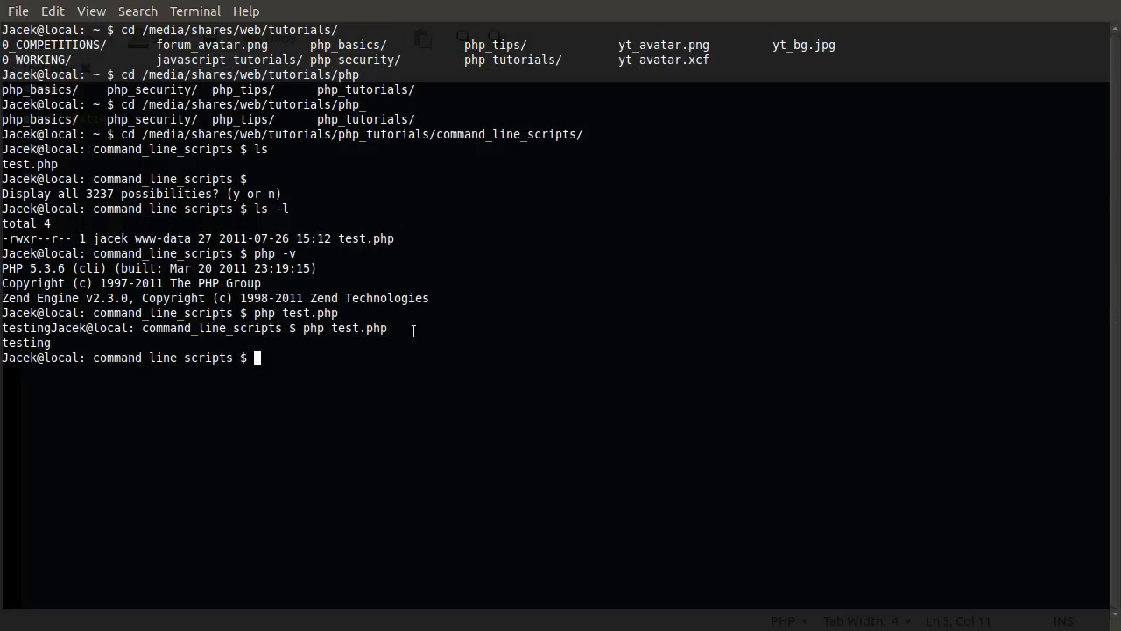
{"action": "type", "text": "php"}
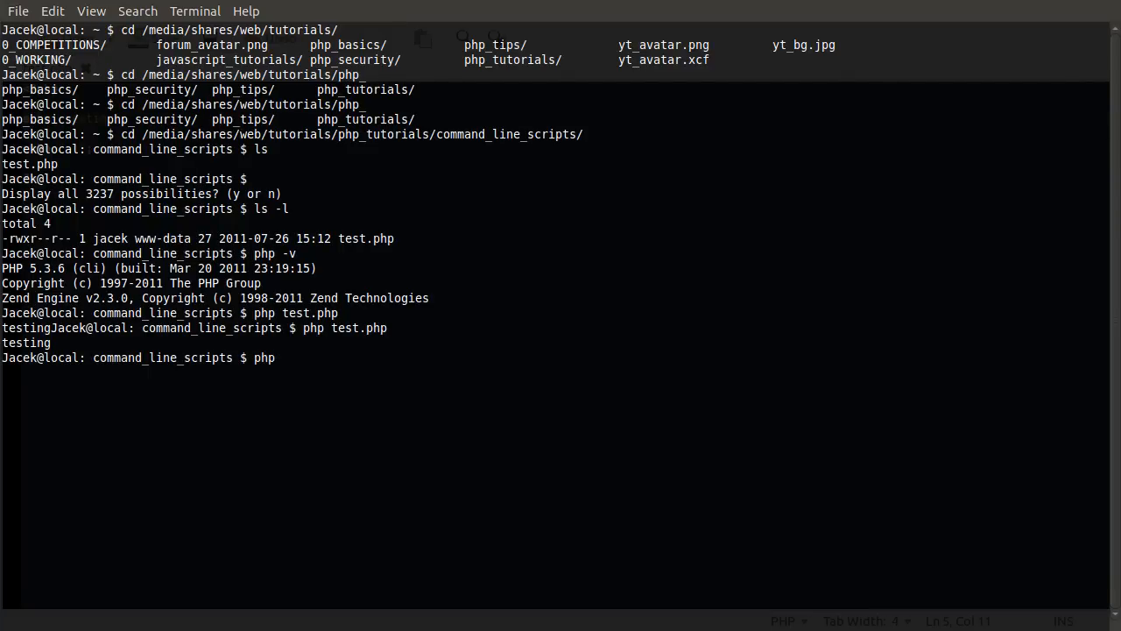
{"action": "mouse_move", "coordinate": [276, 357]}
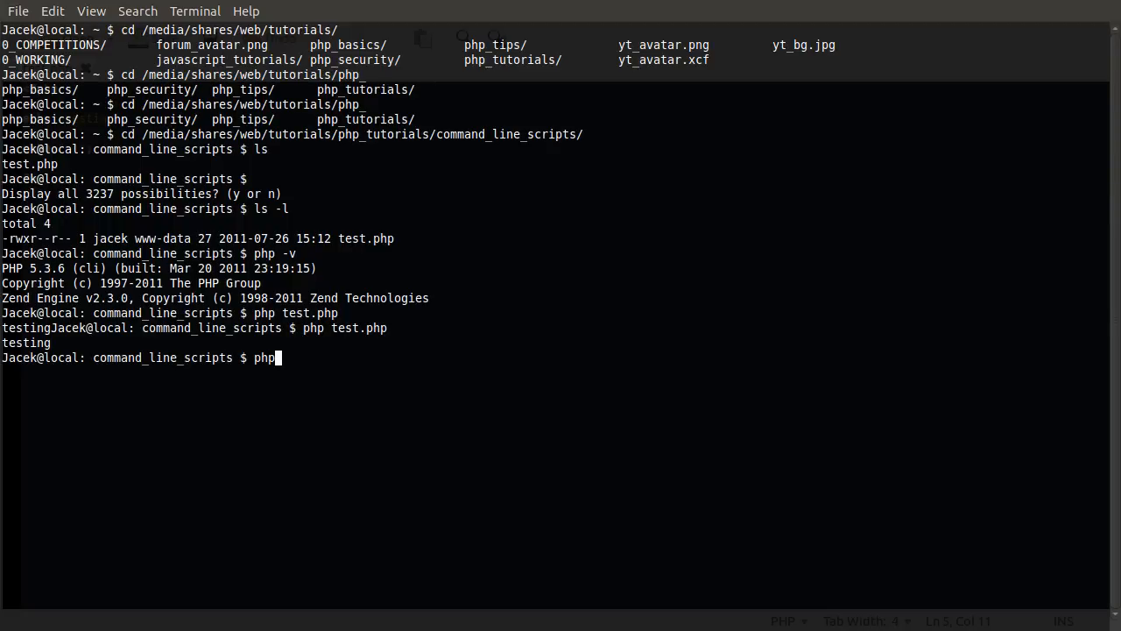
{"action": "mouse_move", "coordinate": [304, 395]}
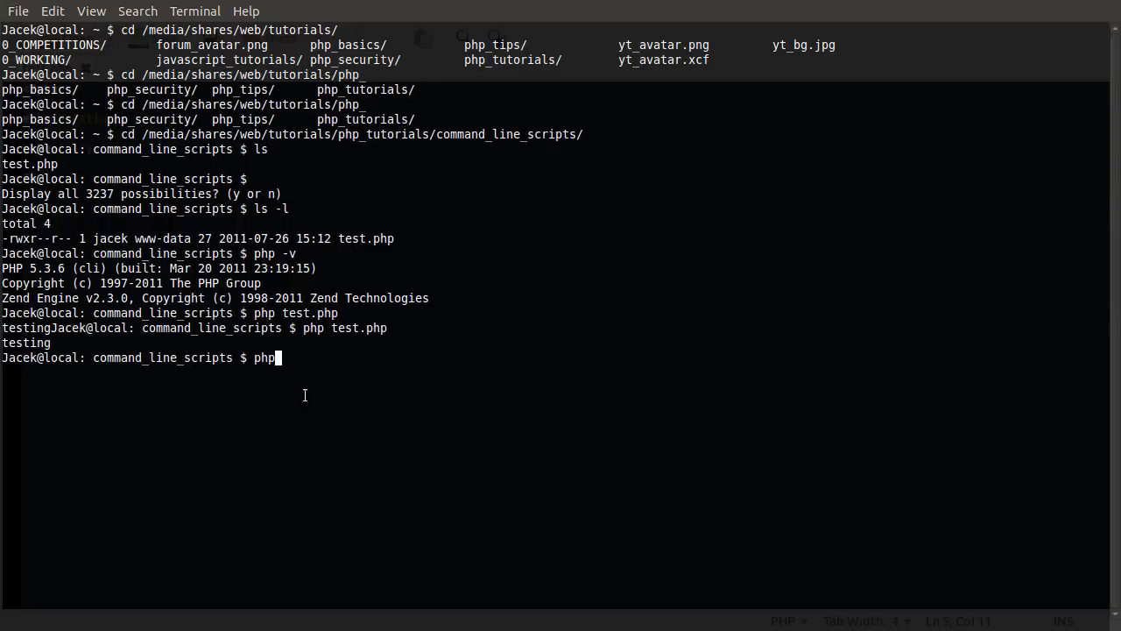
{"action": "mouse_move", "coordinate": [395, 353]}
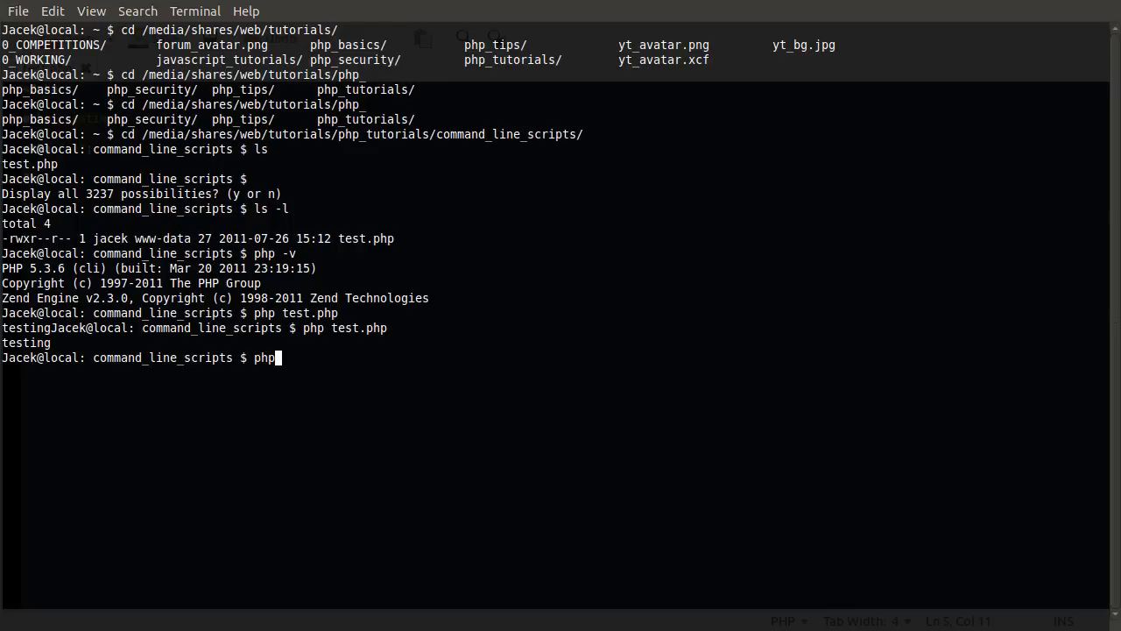
{"action": "mouse_move", "coordinate": [670, 233]}
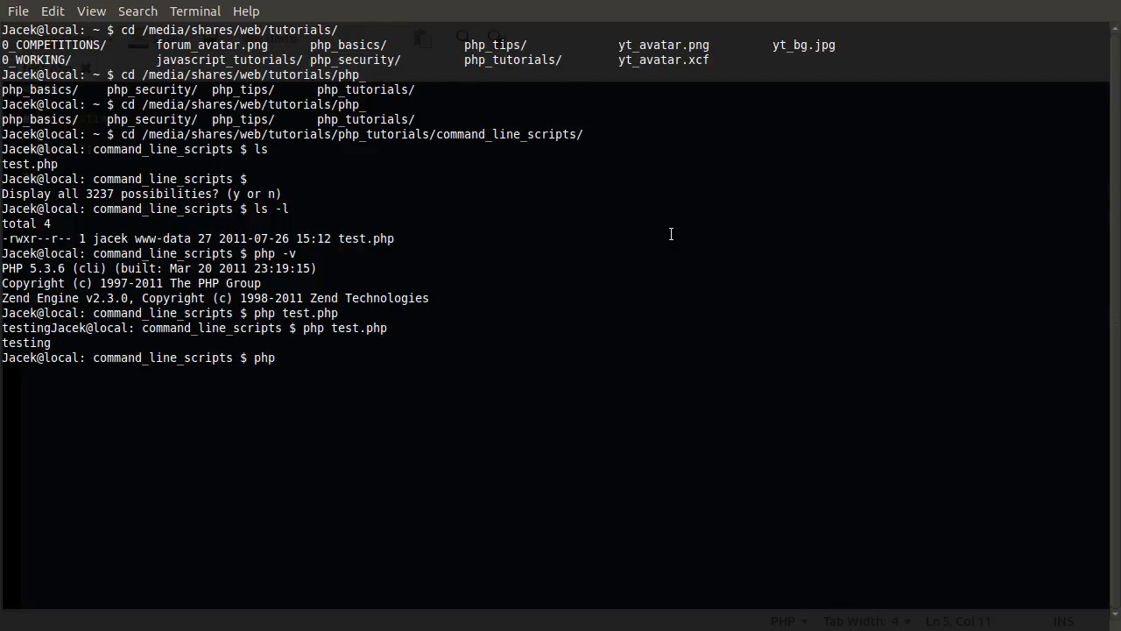